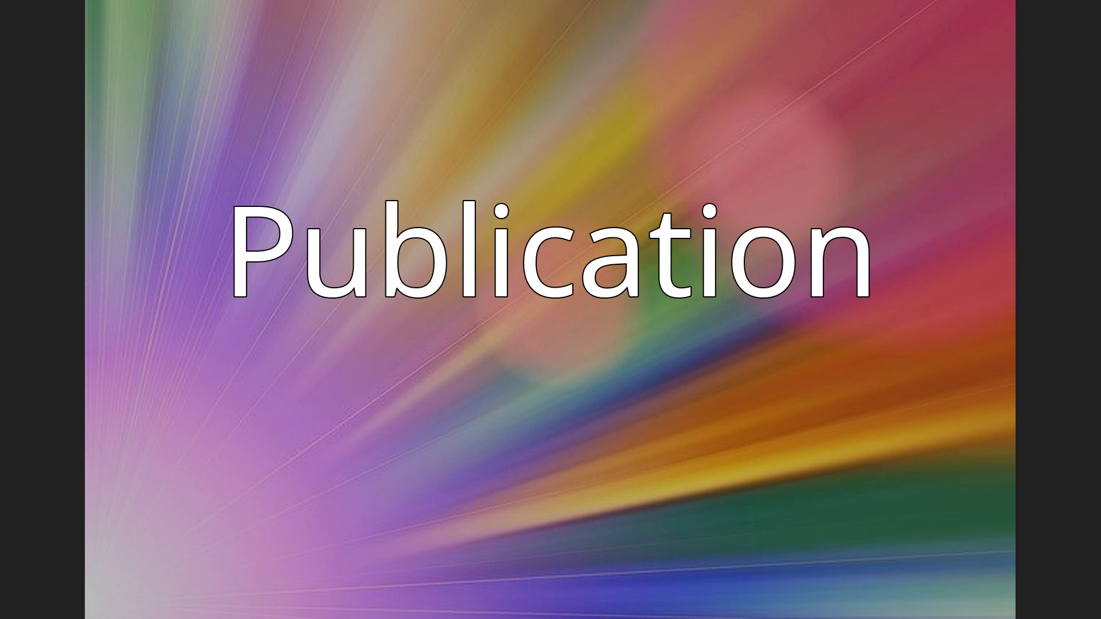
key(right)
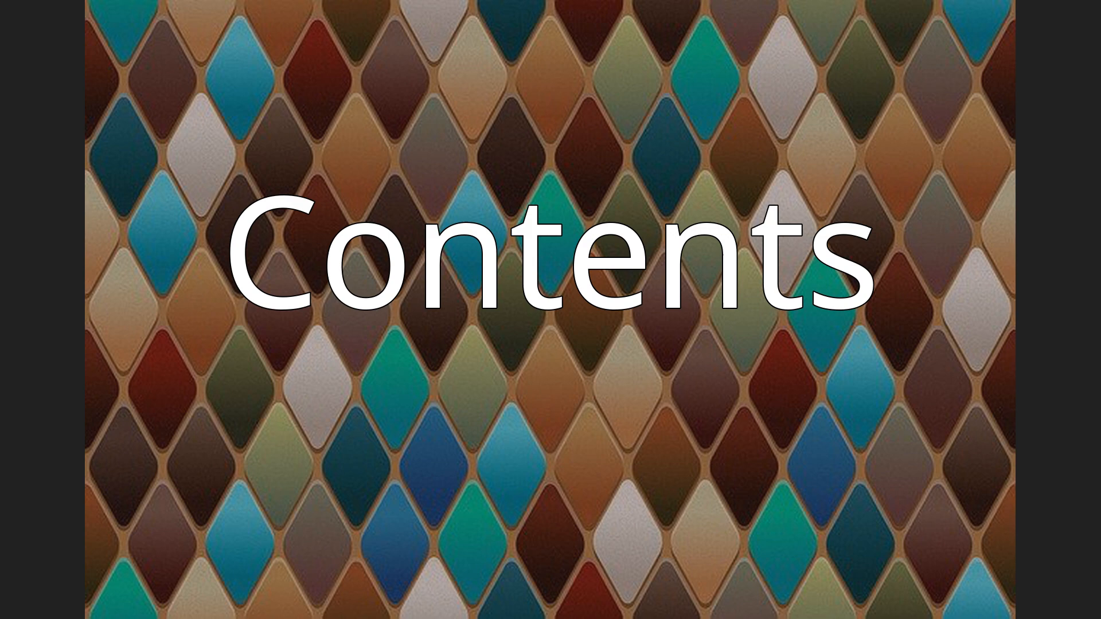